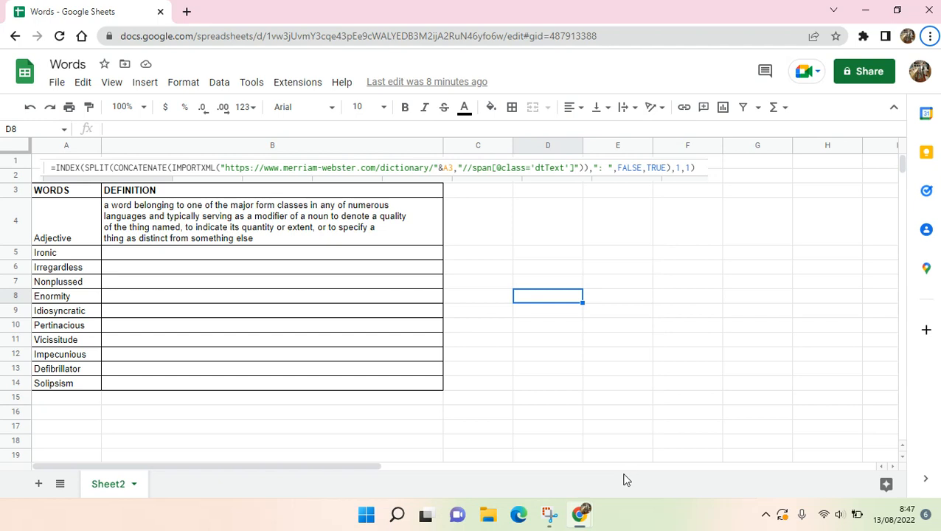
mouse_move(622, 470)
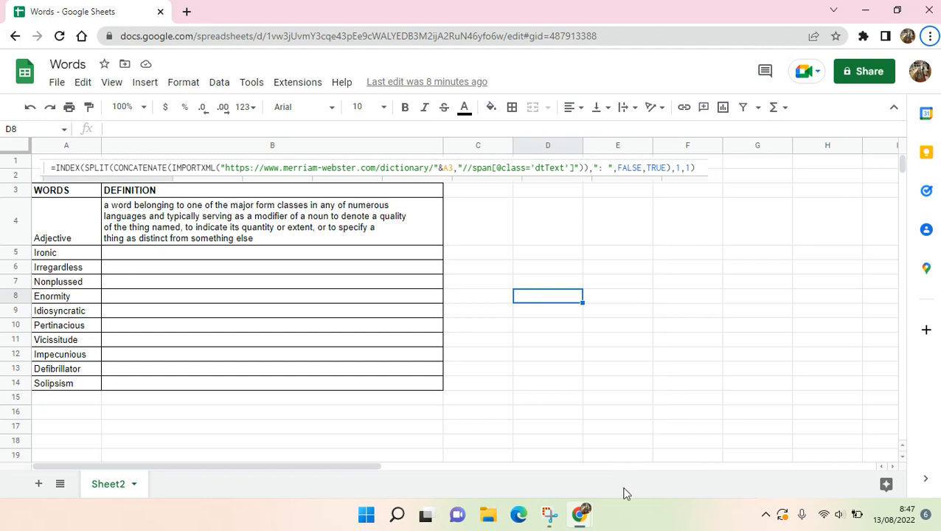
mouse_move(95, 276)
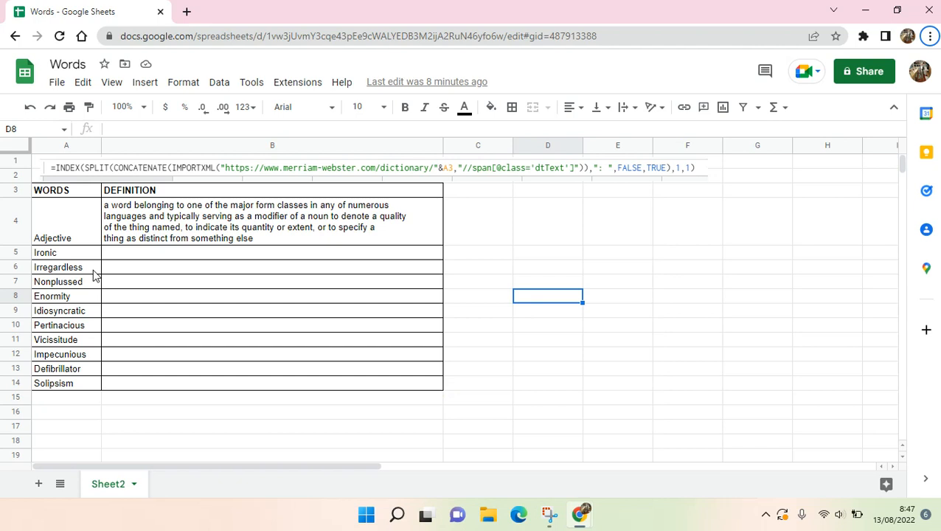
mouse_move(95, 273)
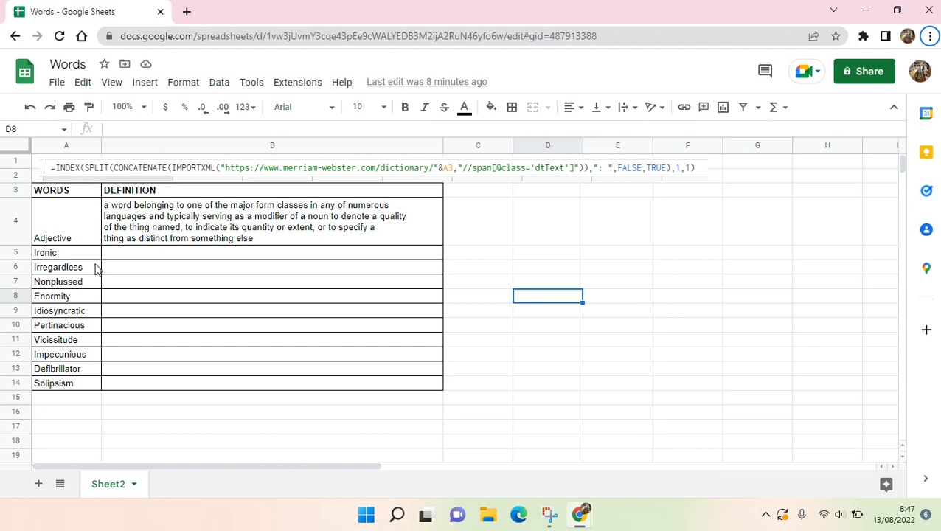
mouse_move(98, 267)
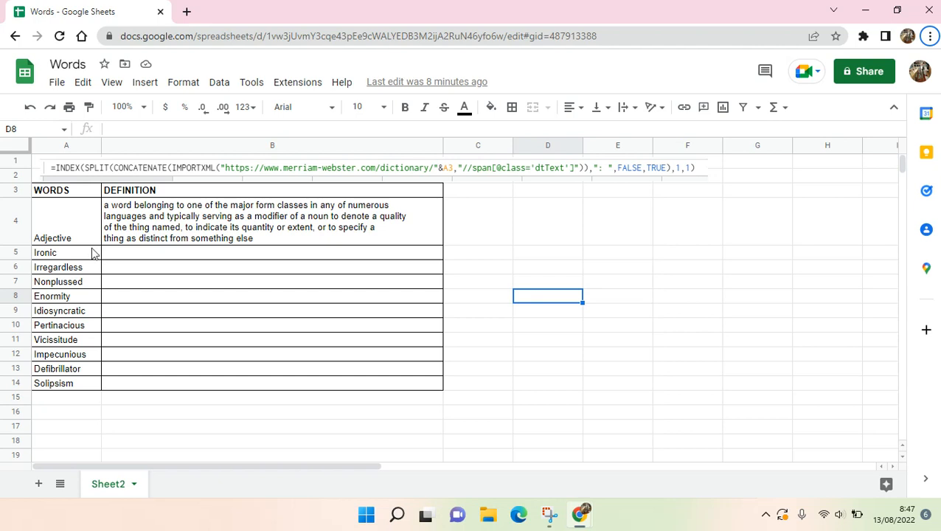
mouse_move(79, 305)
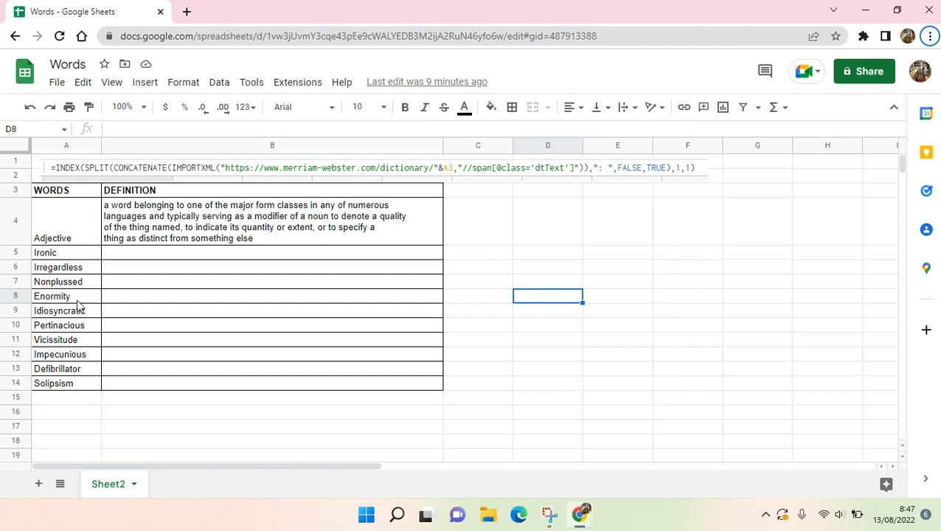
mouse_move(77, 302)
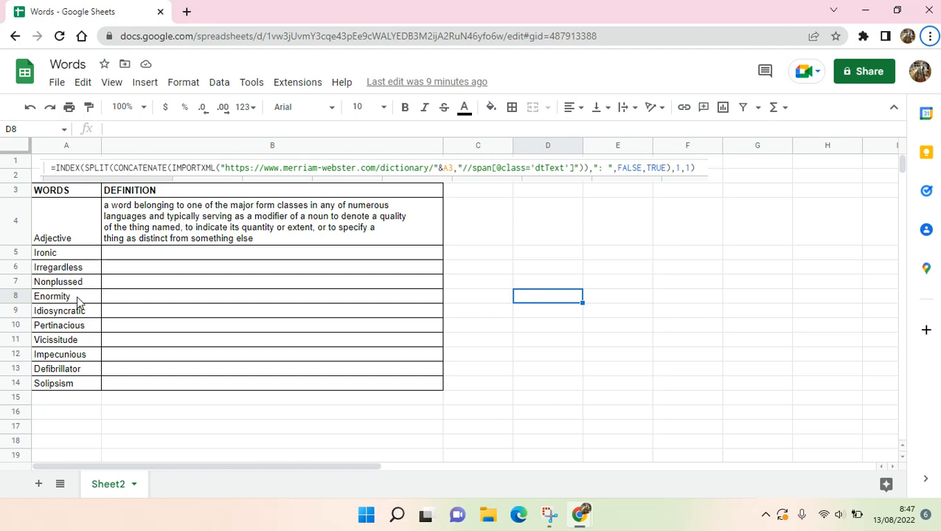
mouse_move(215, 331)
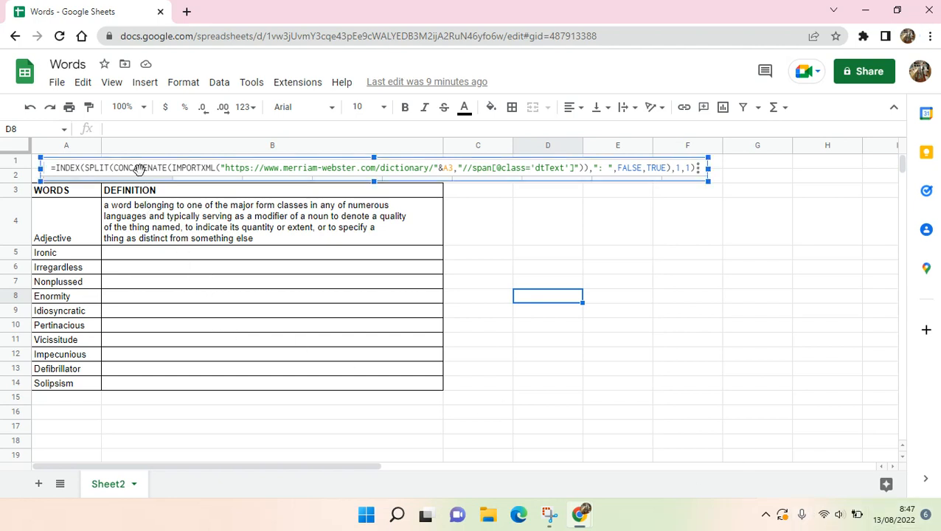
Step: Inspect the table at 150 percent zoom, then return the view to normal size
left_click(616, 253)
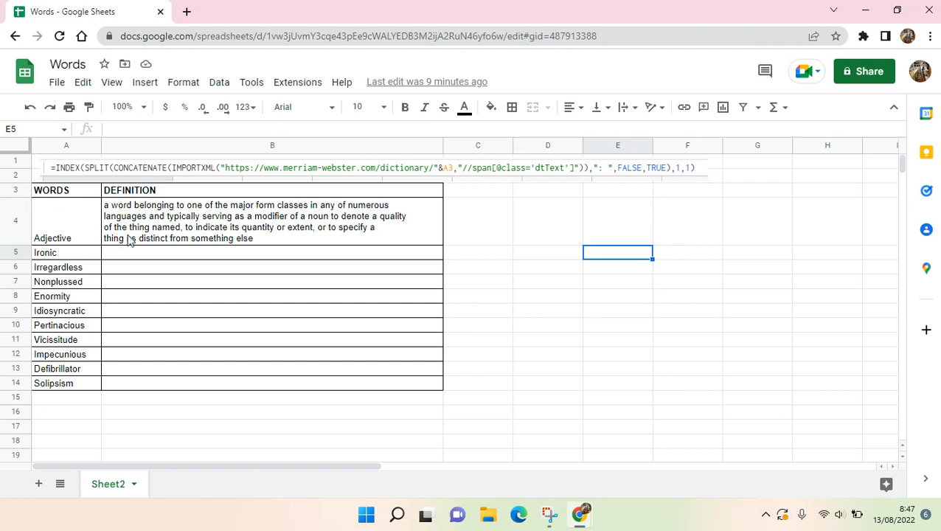
mouse_move(435, 313)
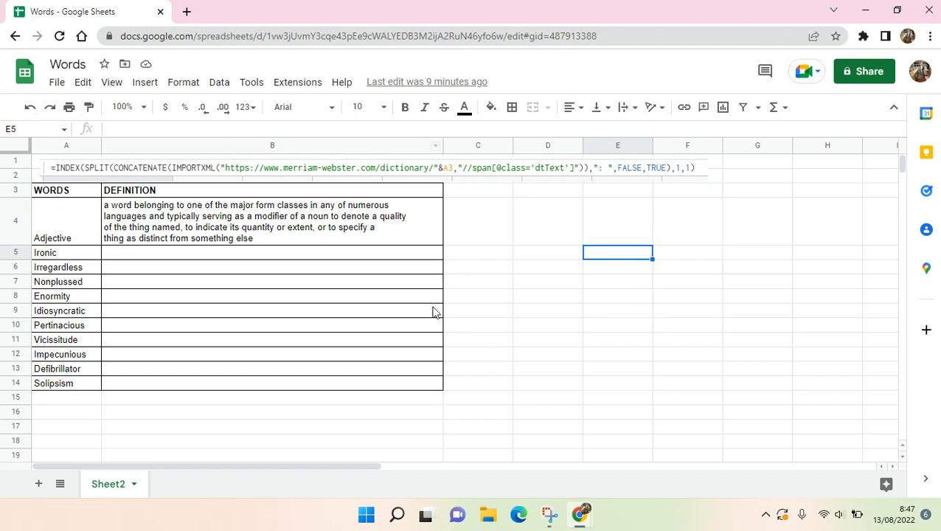
mouse_move(115, 182)
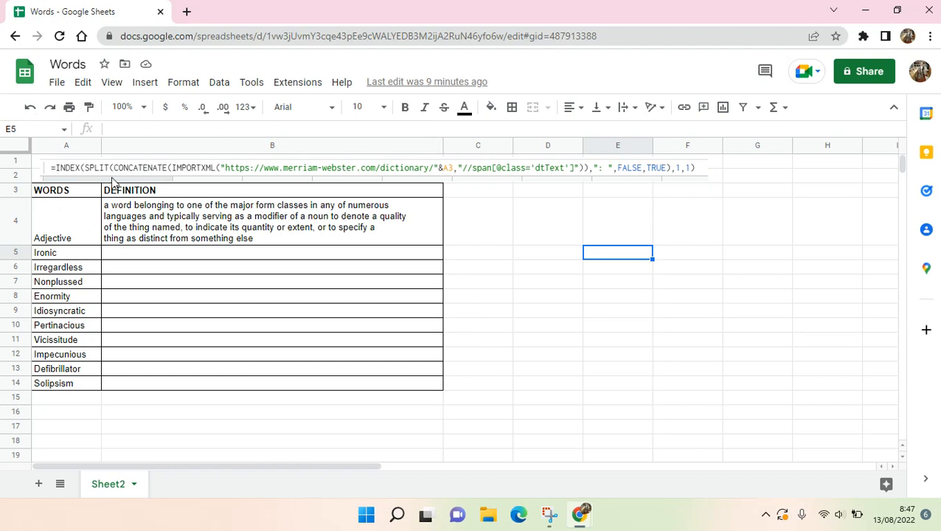
left_click(121, 106)
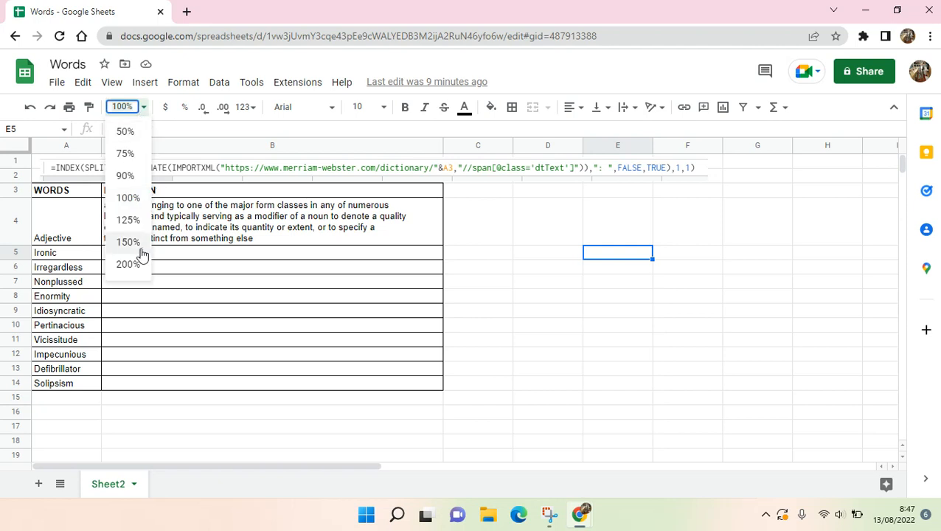
left_click(128, 241)
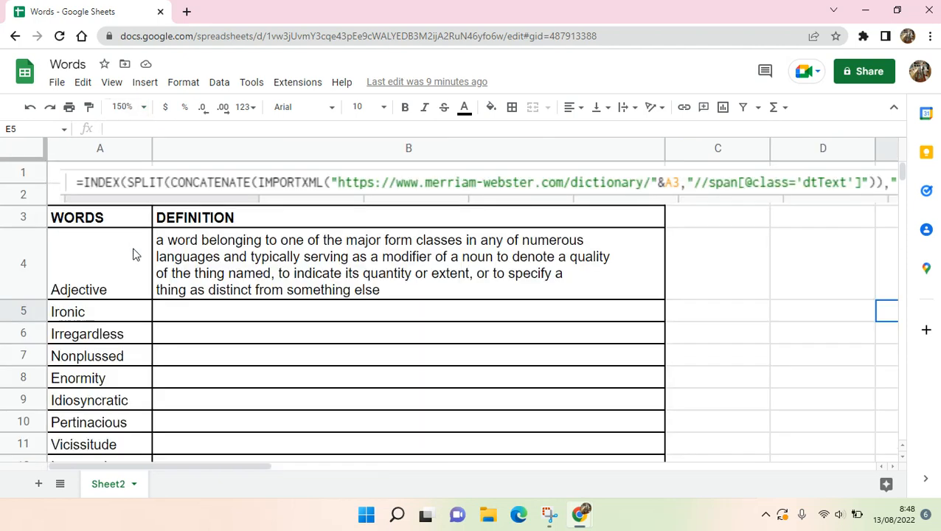
mouse_move(107, 195)
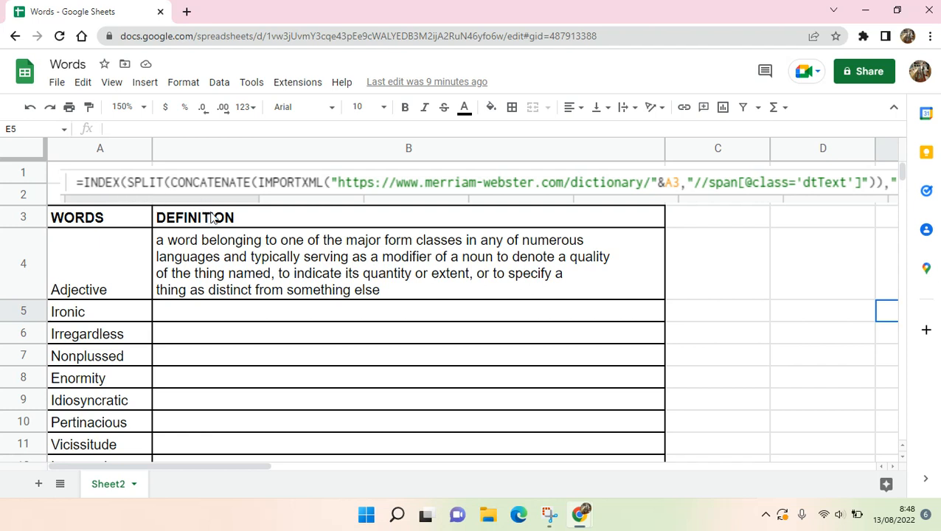
mouse_move(322, 407)
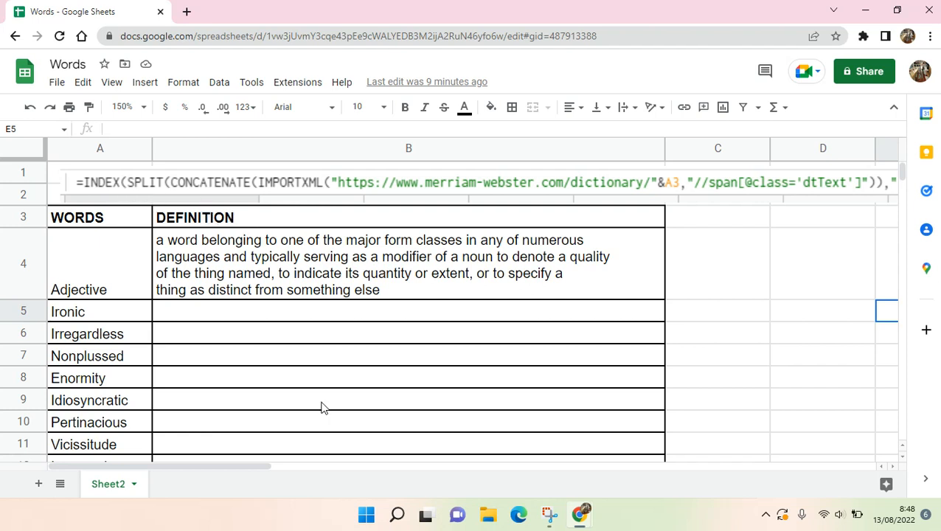
mouse_move(229, 466)
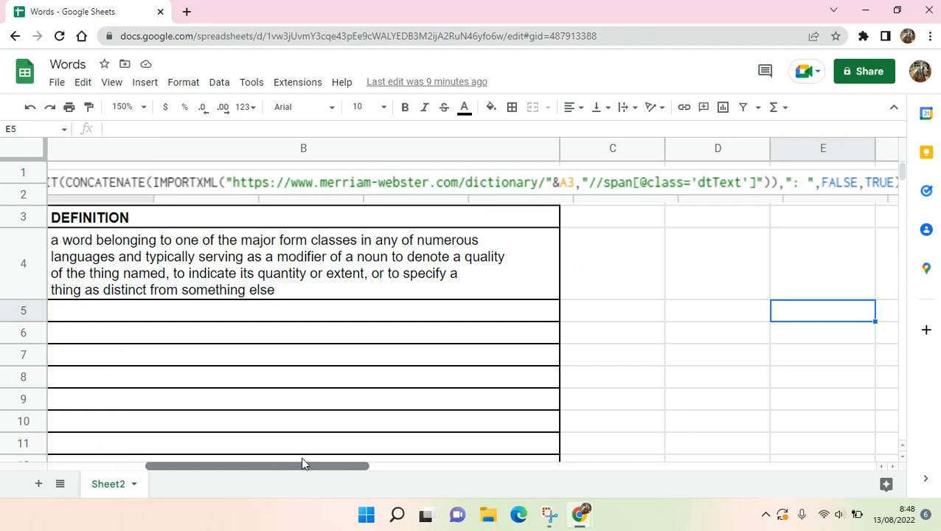
left_click(304, 461)
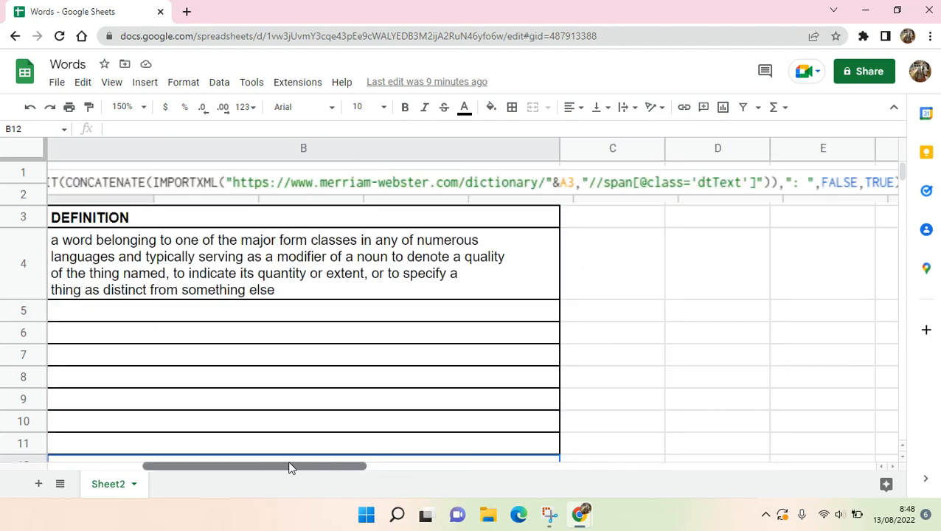
left_click(120, 106)
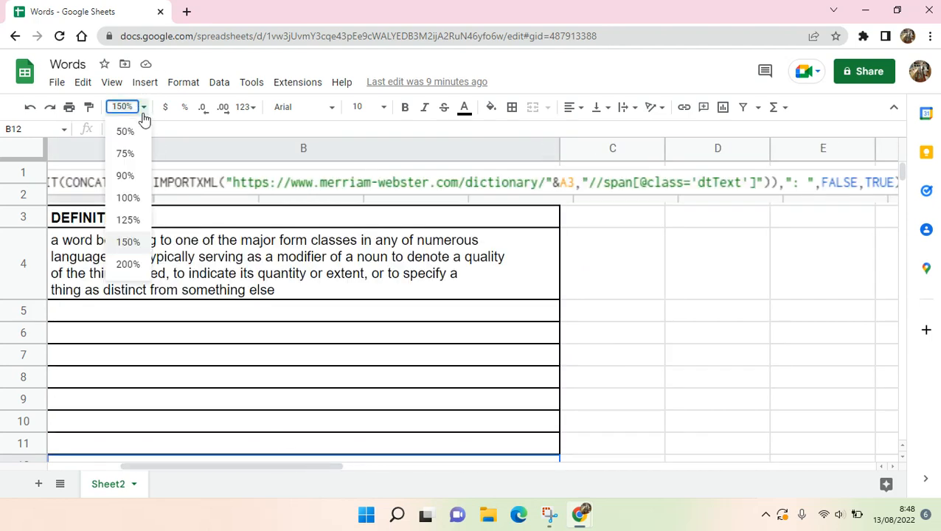
left_click(128, 197)
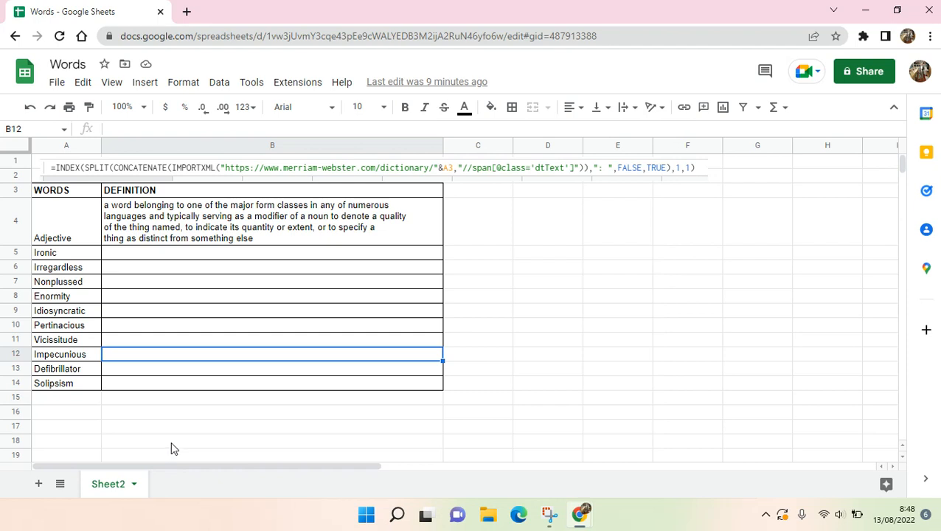
Step: Copy the Adjective definition formula from B4 and select B5 beside Ironic
left_click(271, 221)
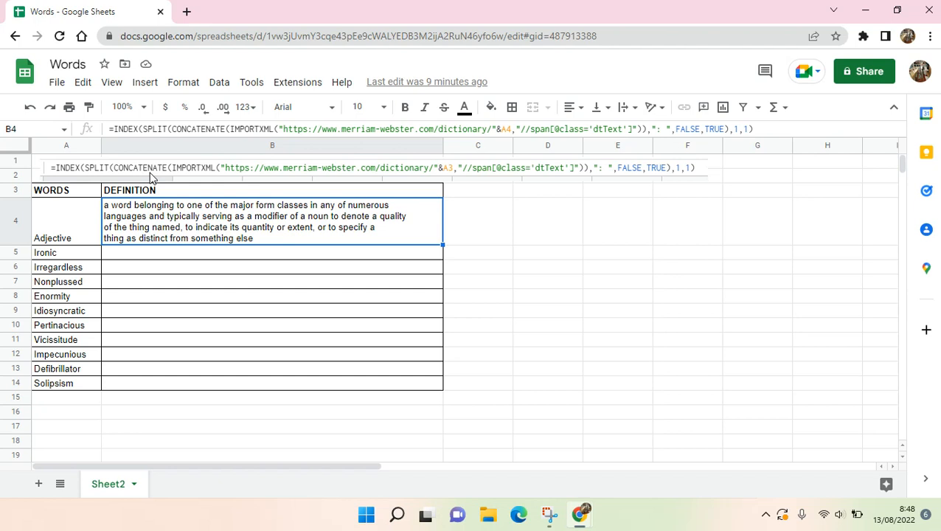
mouse_move(425, 171)
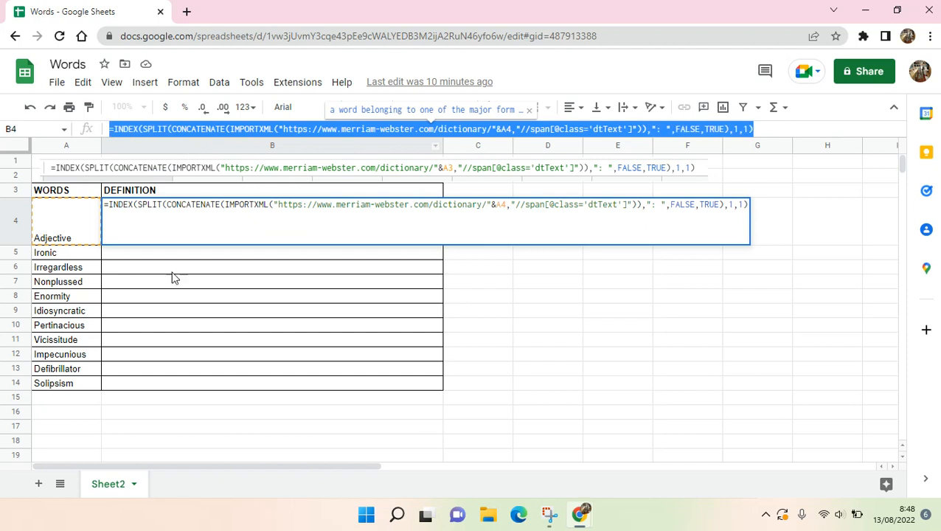
left_click(272, 310)
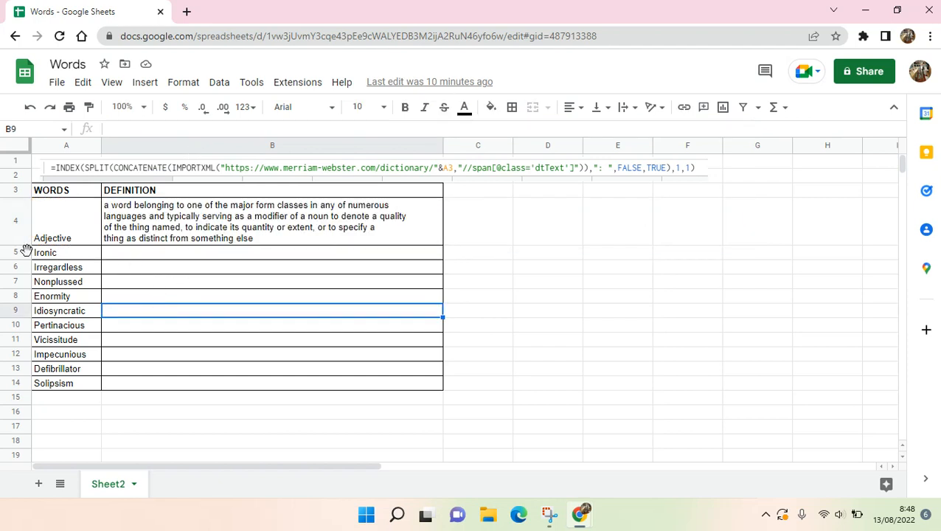
left_click(45, 252)
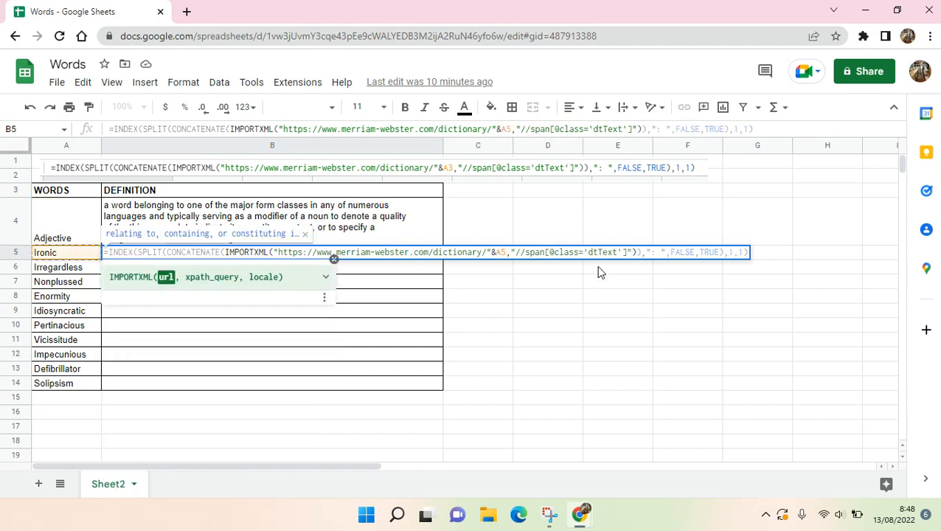
mouse_move(361, 272)
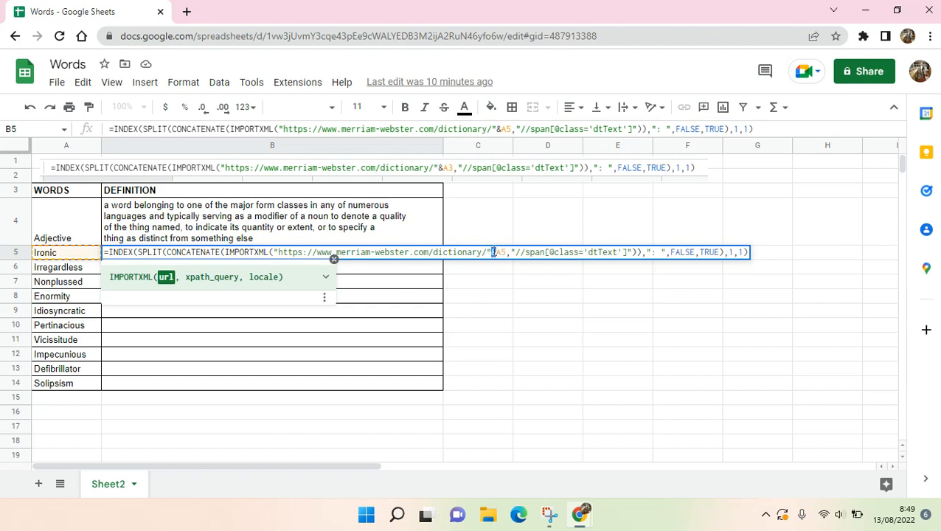
mouse_move(482, 266)
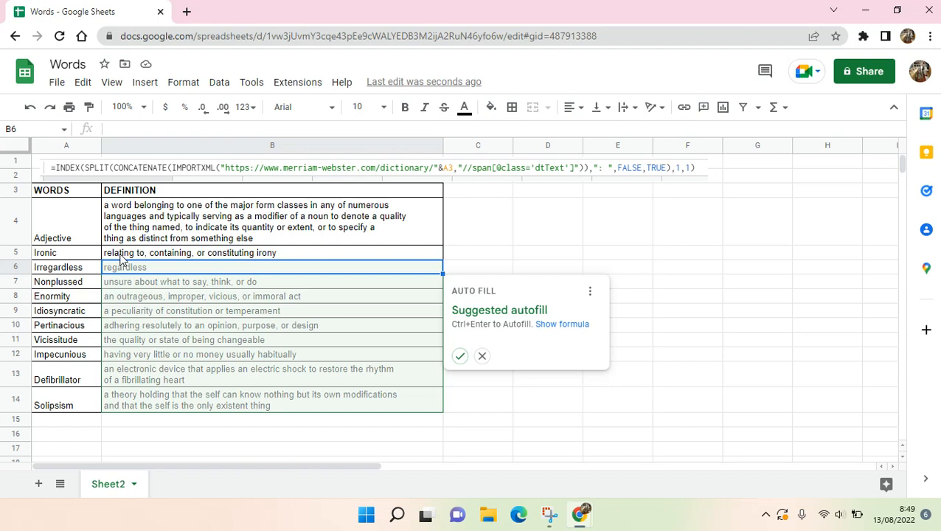
mouse_move(466, 339)
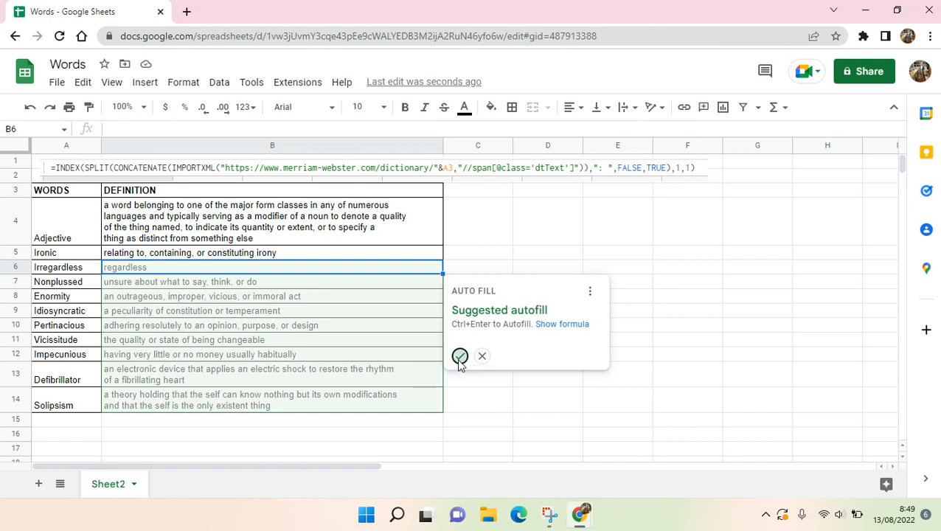
Step: Accept the suggested autofill so Irregardless through Solipsism get definitions, then check Defibrillator's formula
left_click(460, 356)
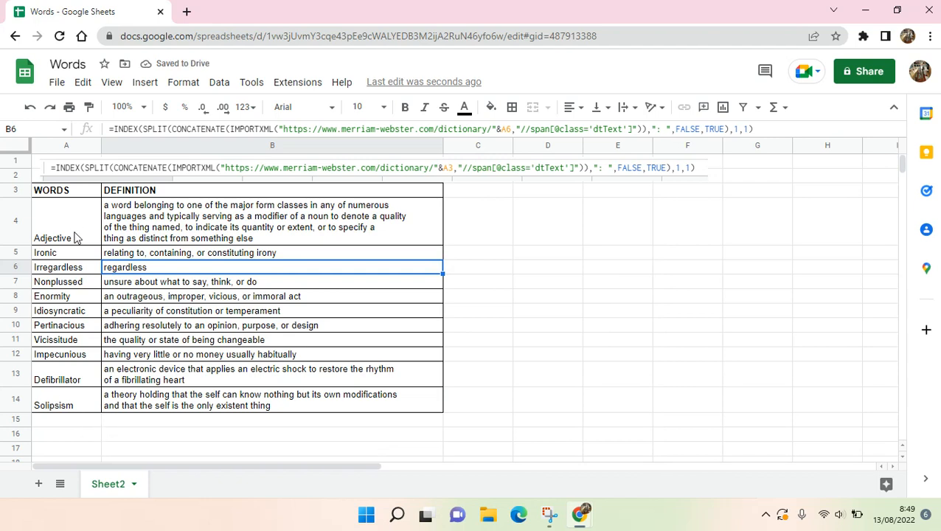
left_click(271, 375)
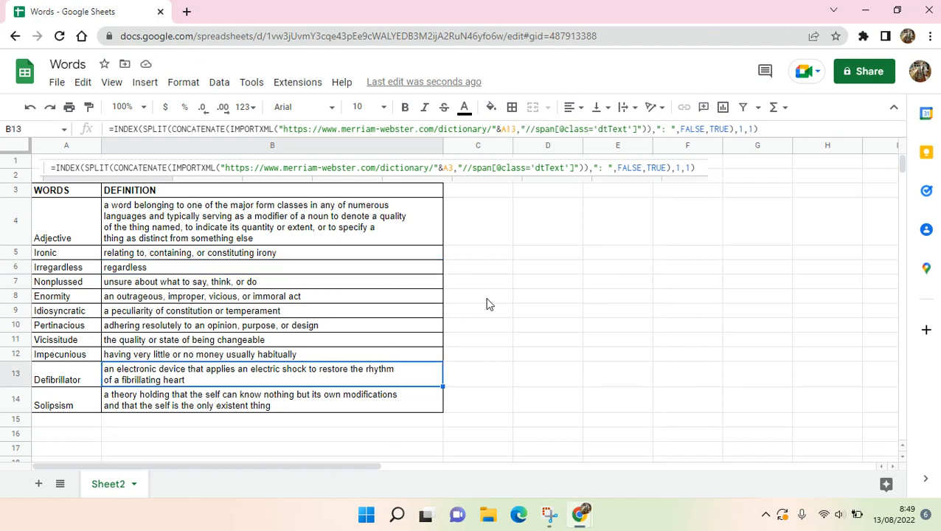
left_click(477, 295)
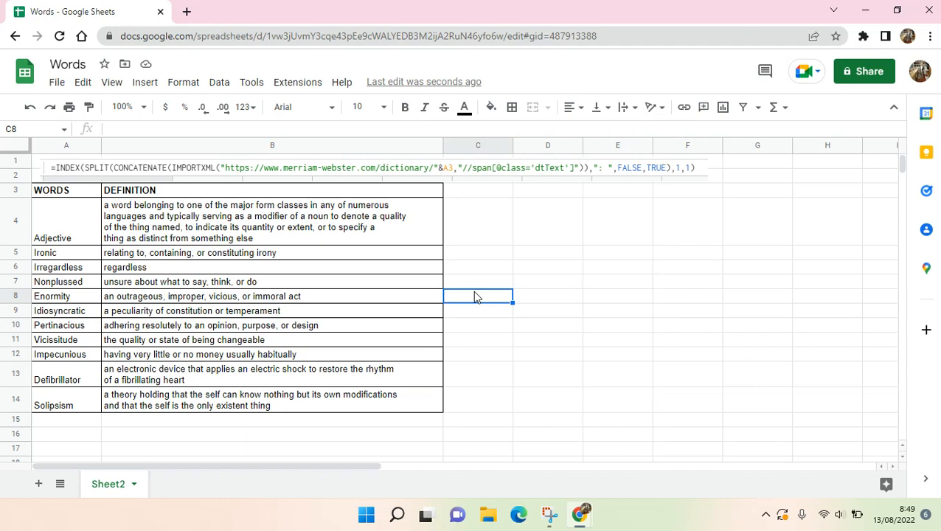
mouse_move(466, 275)
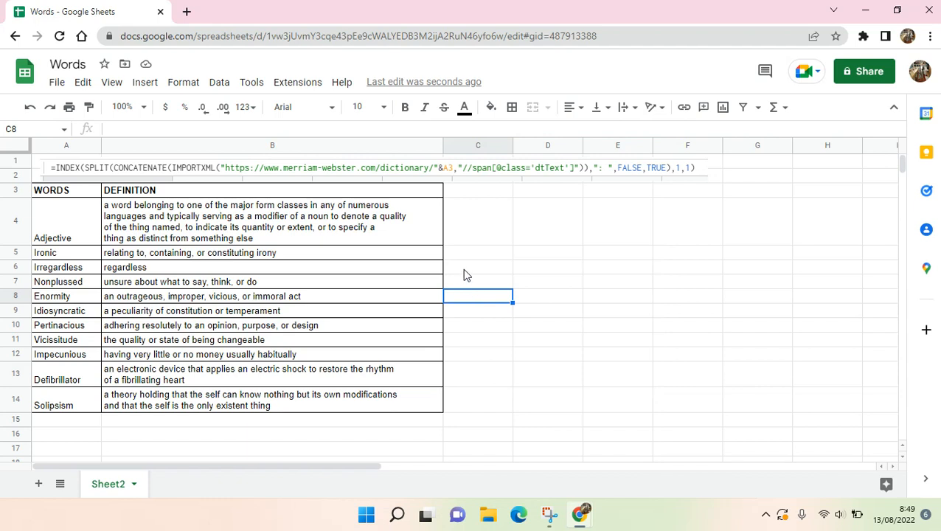
mouse_move(3, 190)
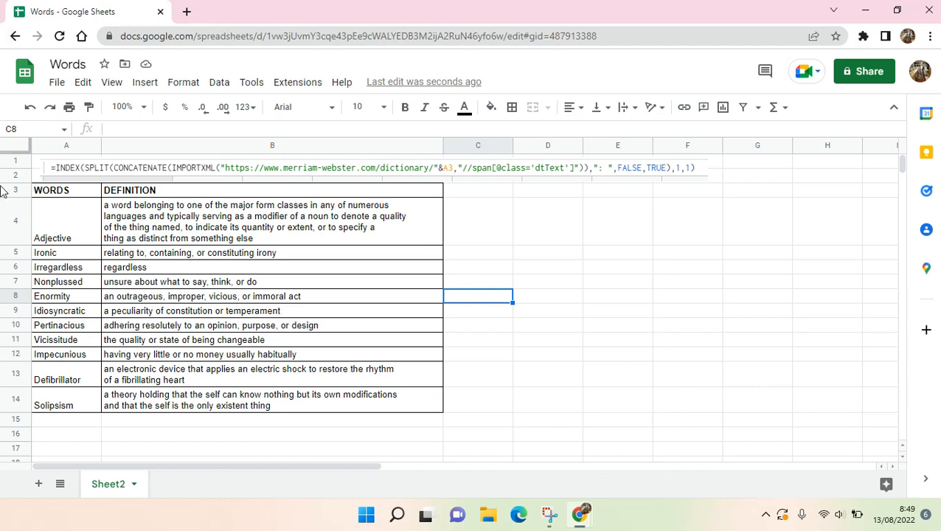